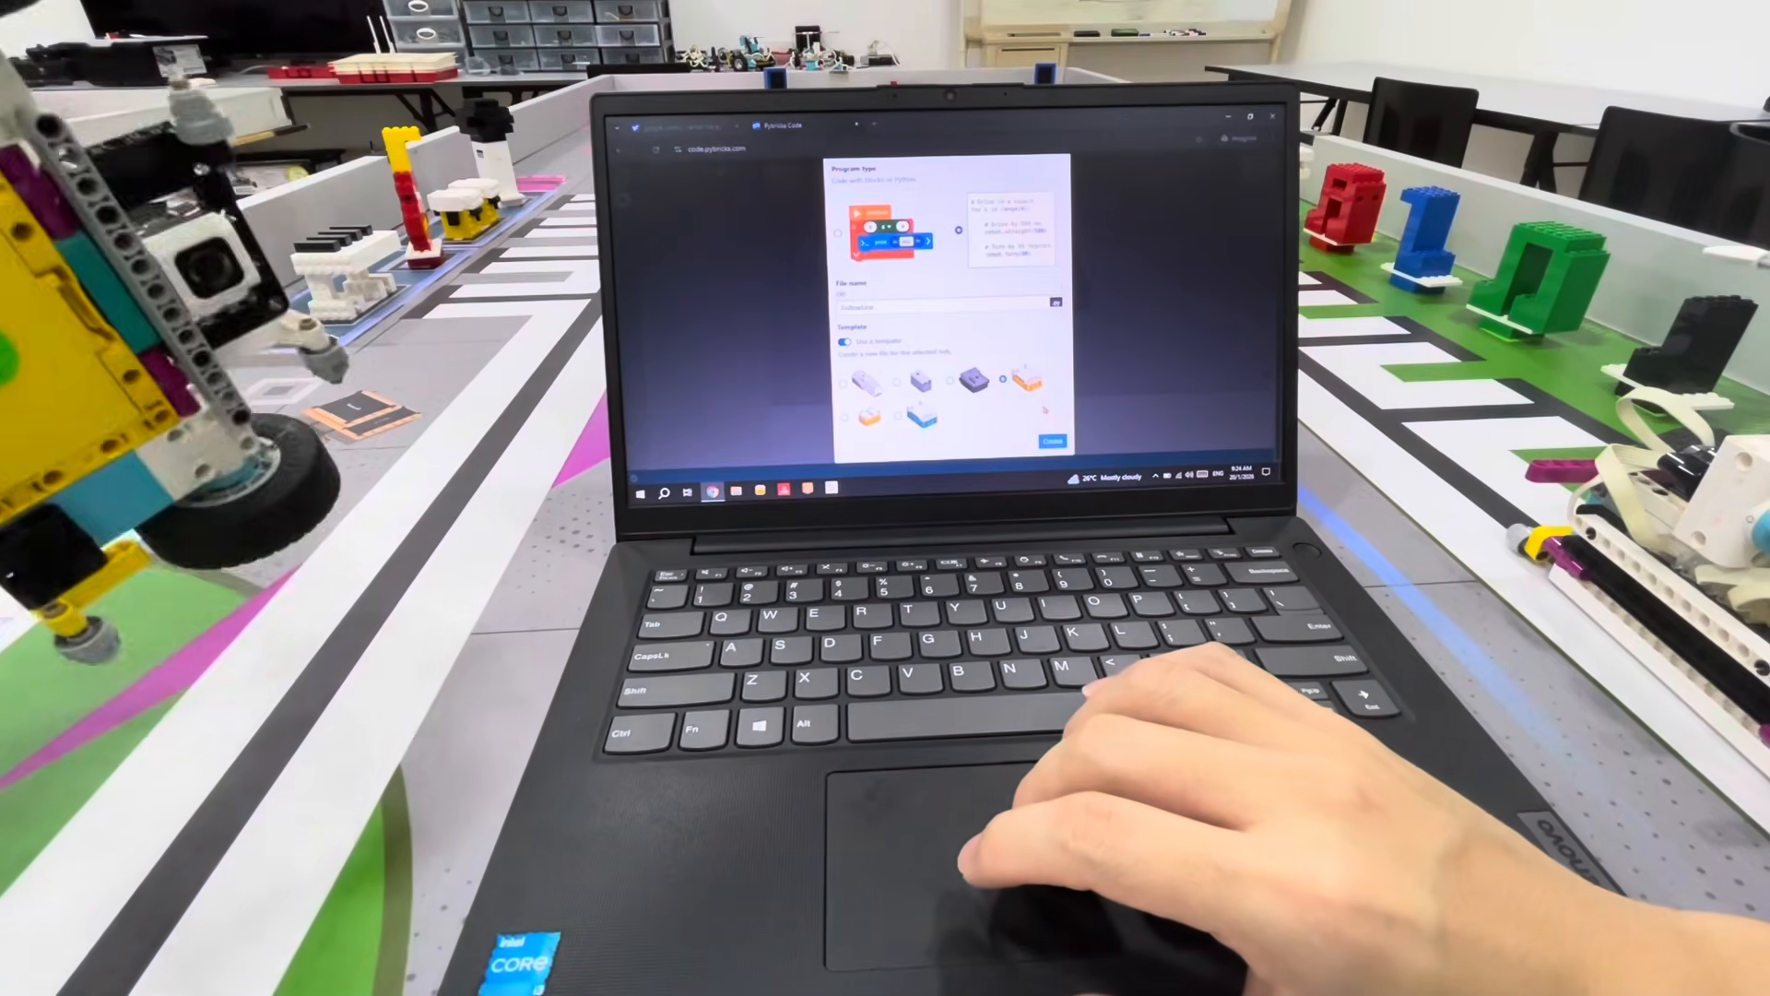
Create a new Python program from the template with hub and motor imports.
click(1052, 441)
text(colors = [)
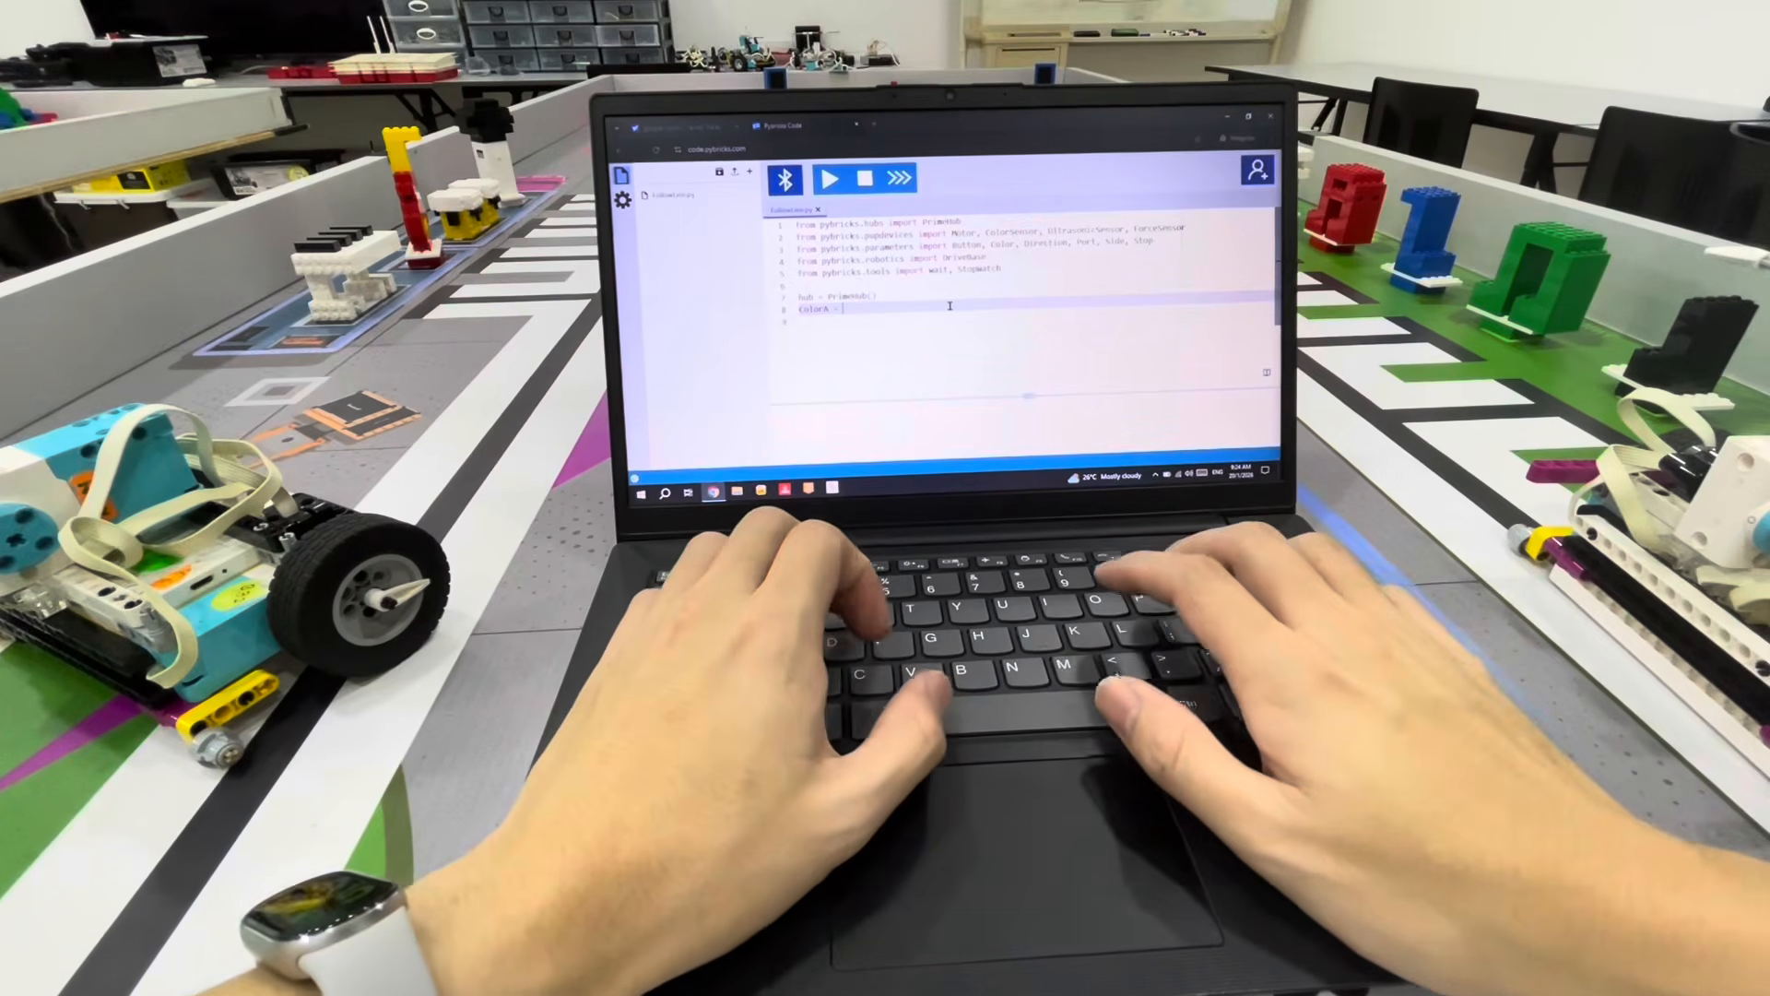
Define colorA as ColorSensor on Port.A, plus two Motor objects, and start the error loop.
text(ColorSensor()
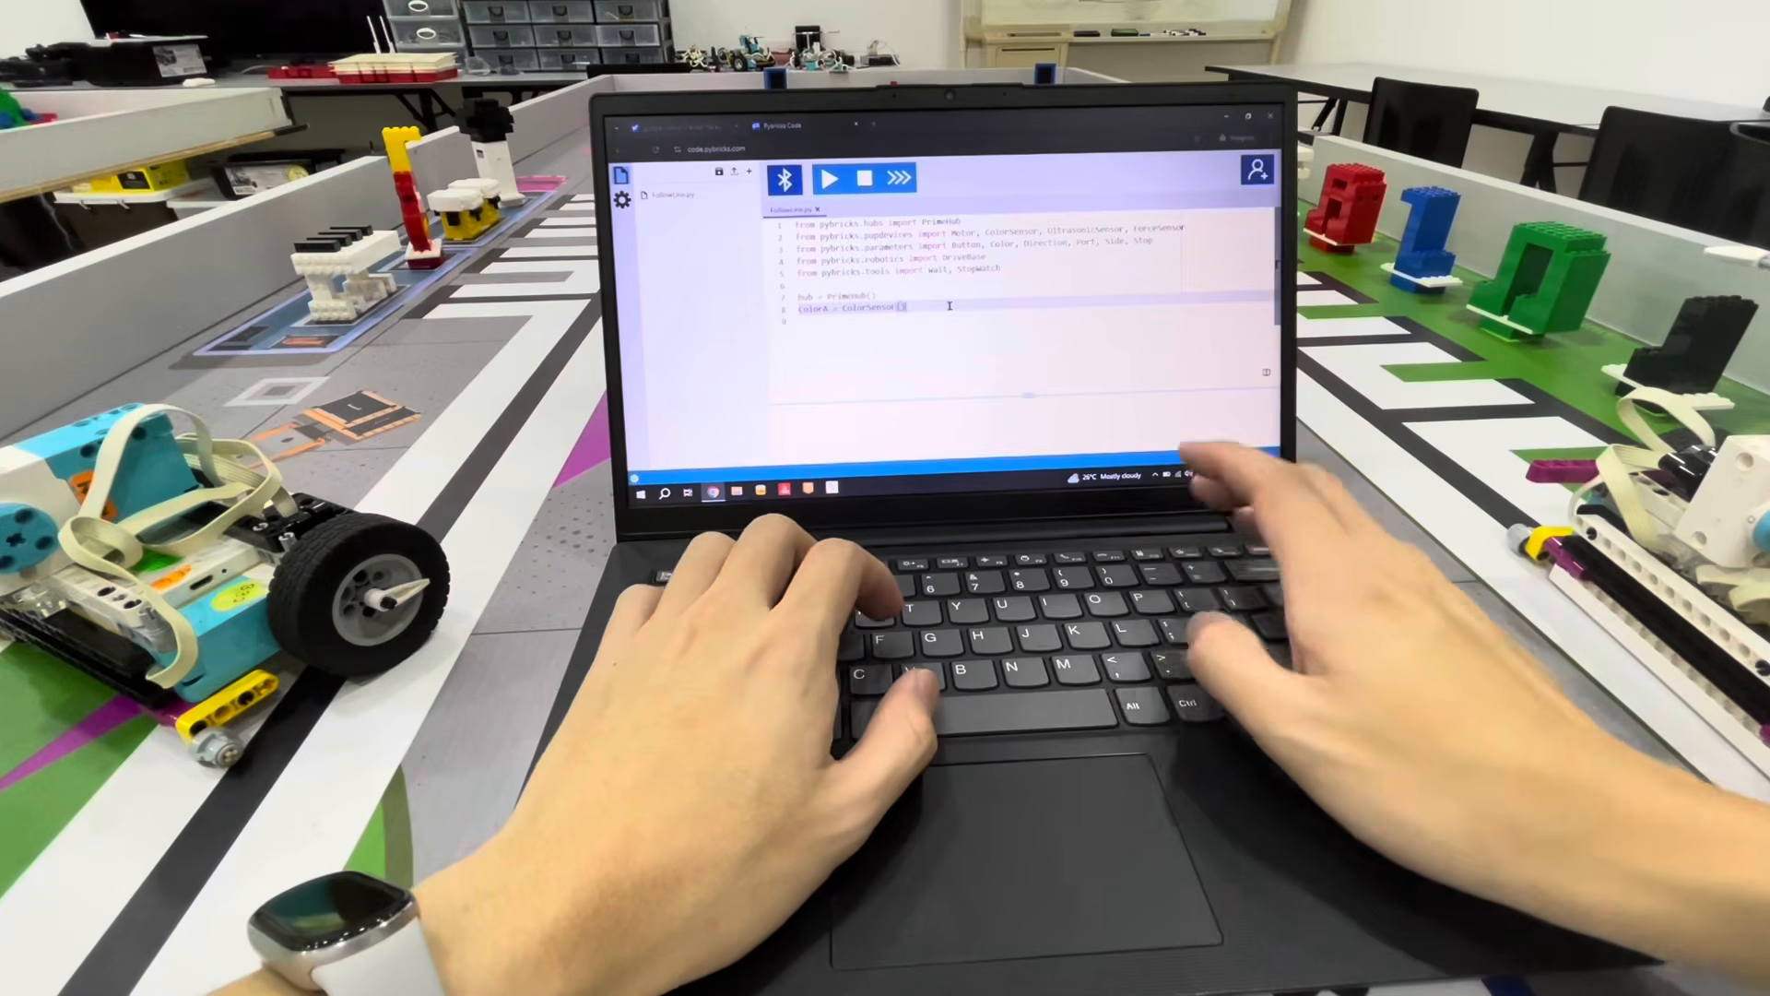
text(.p)
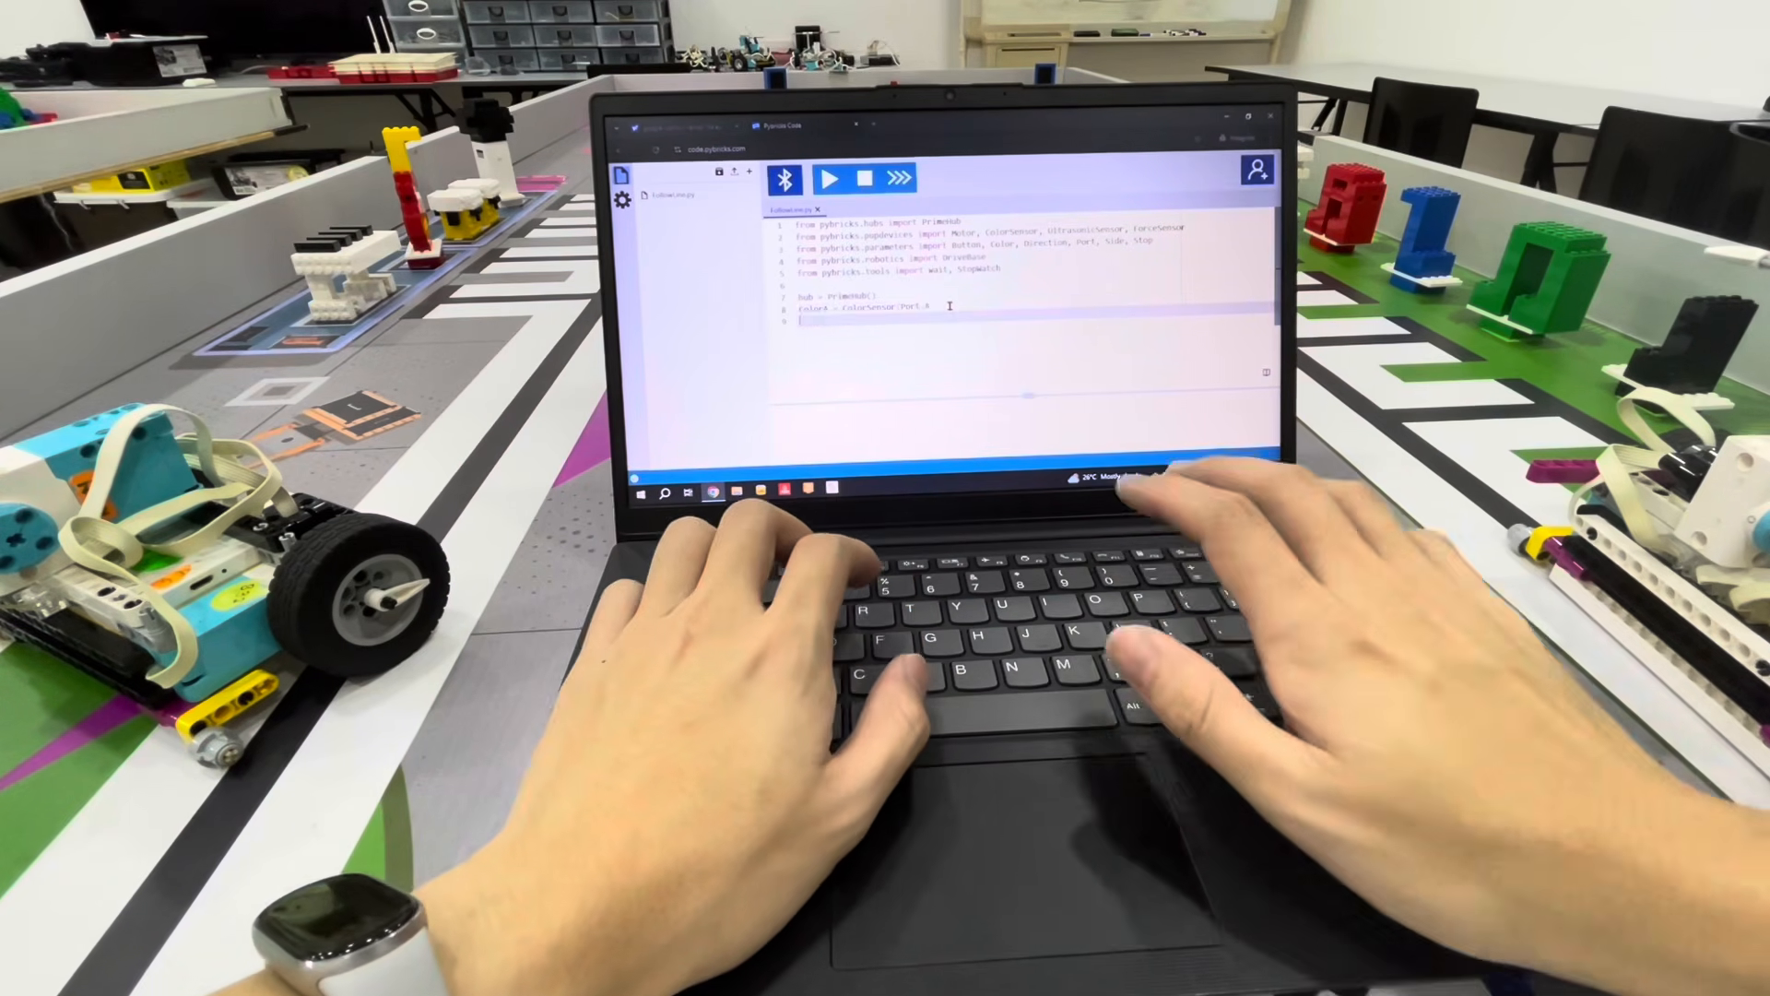
text(color)
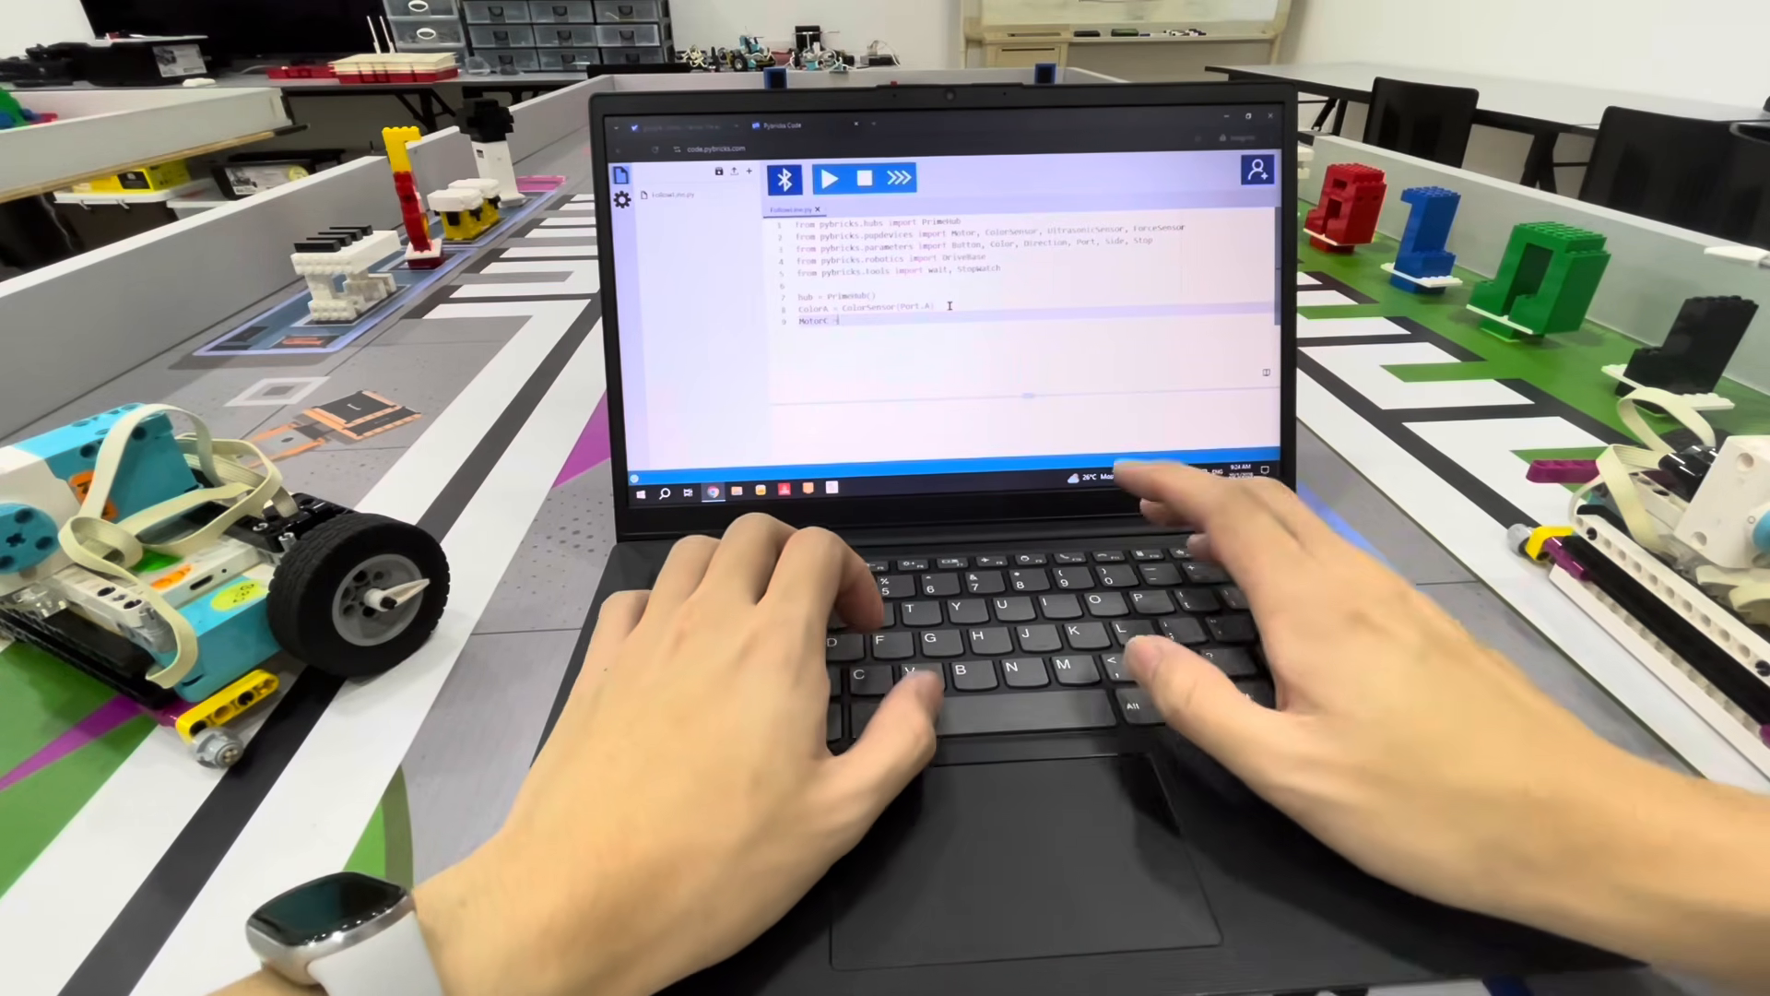
text(Motor(Port)
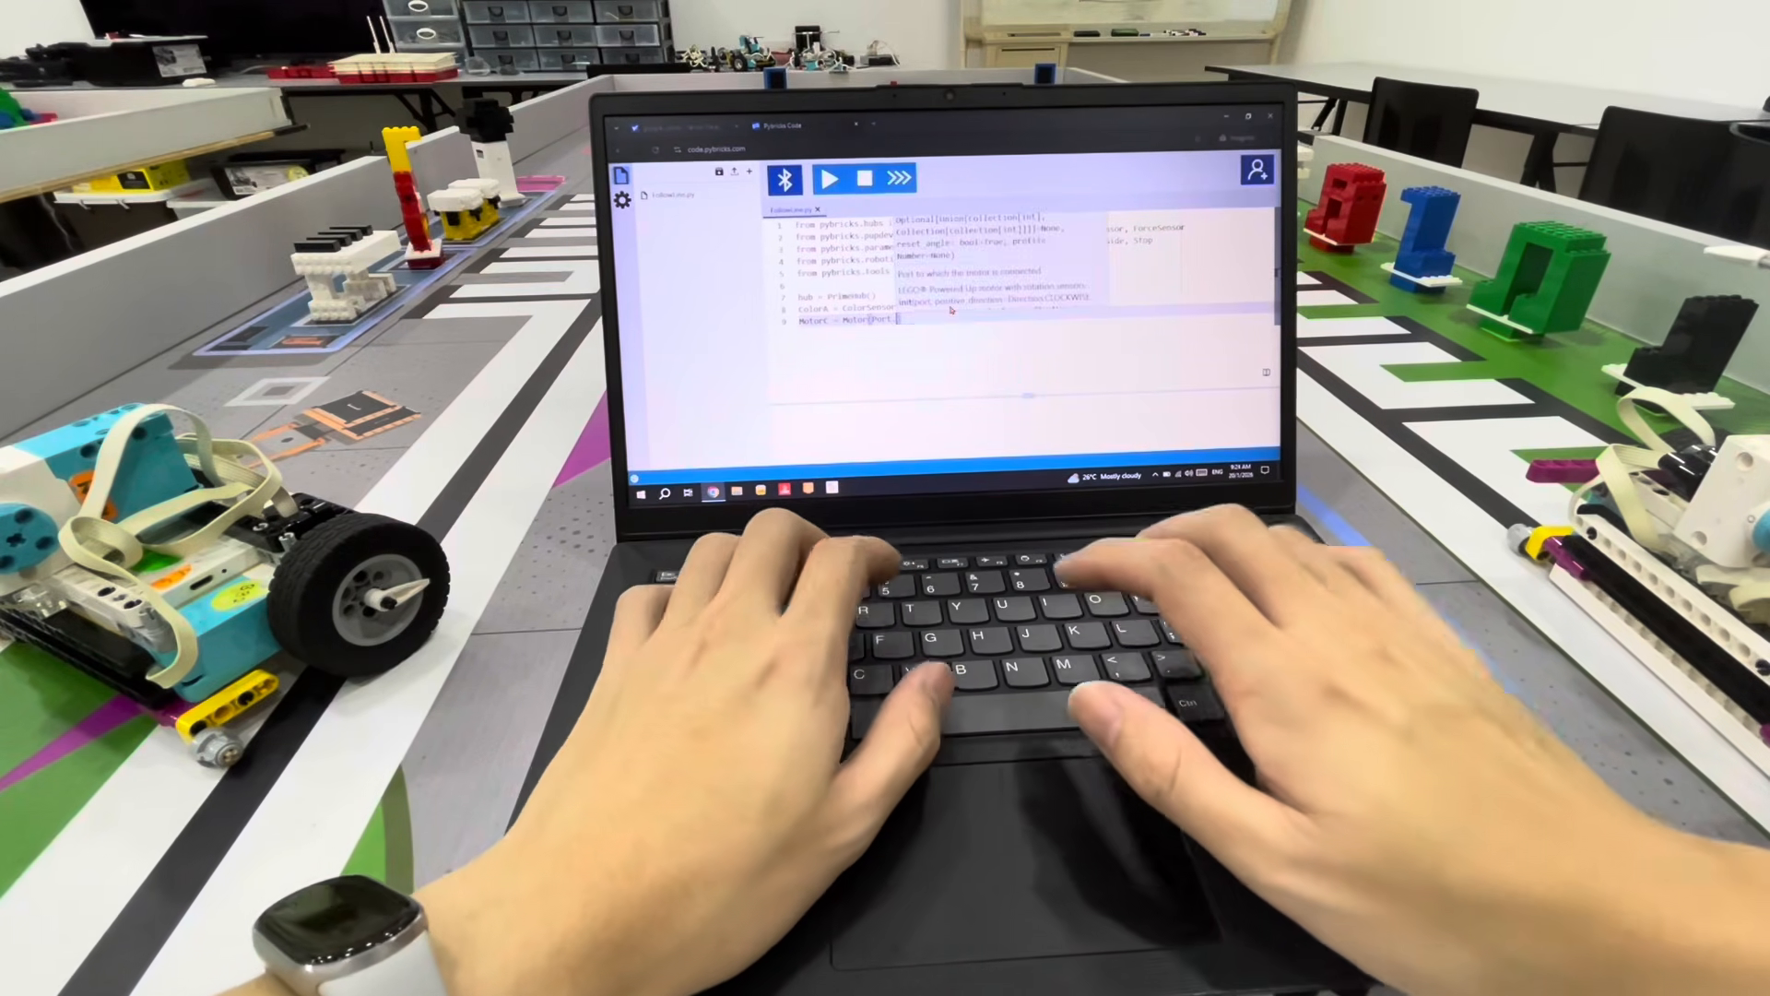
text(MotorB)
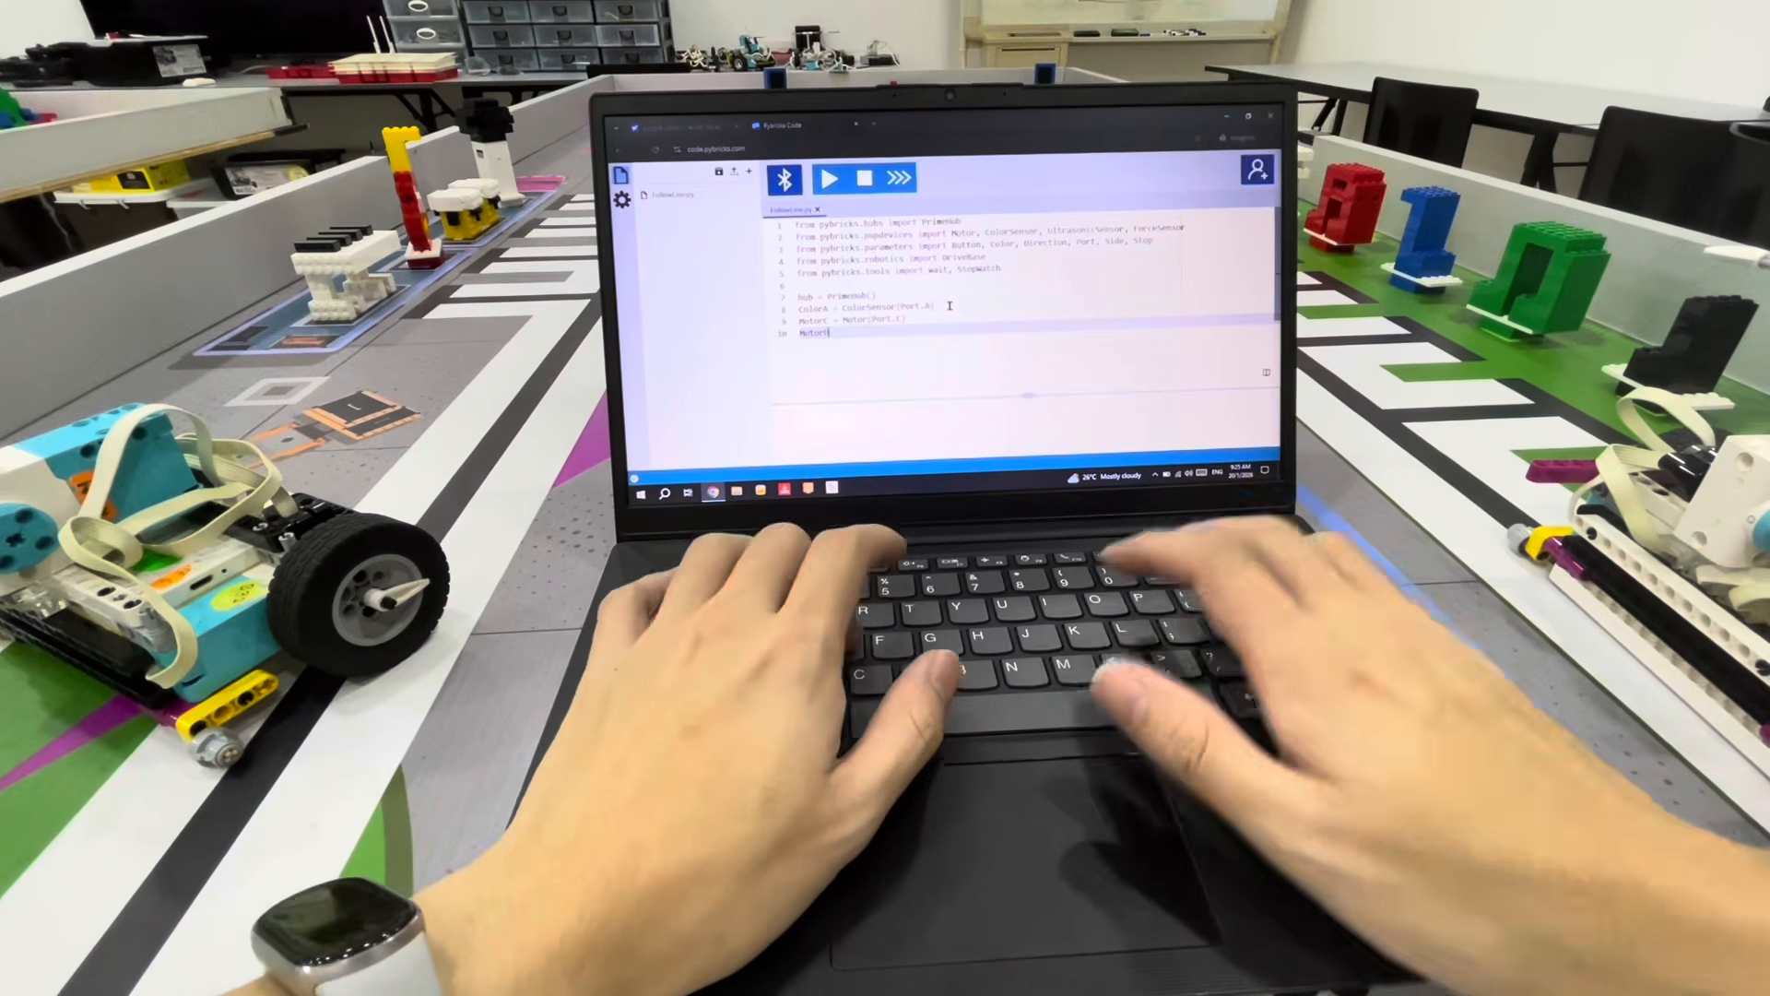
text(= Motor(Port.B)
text(while True:)
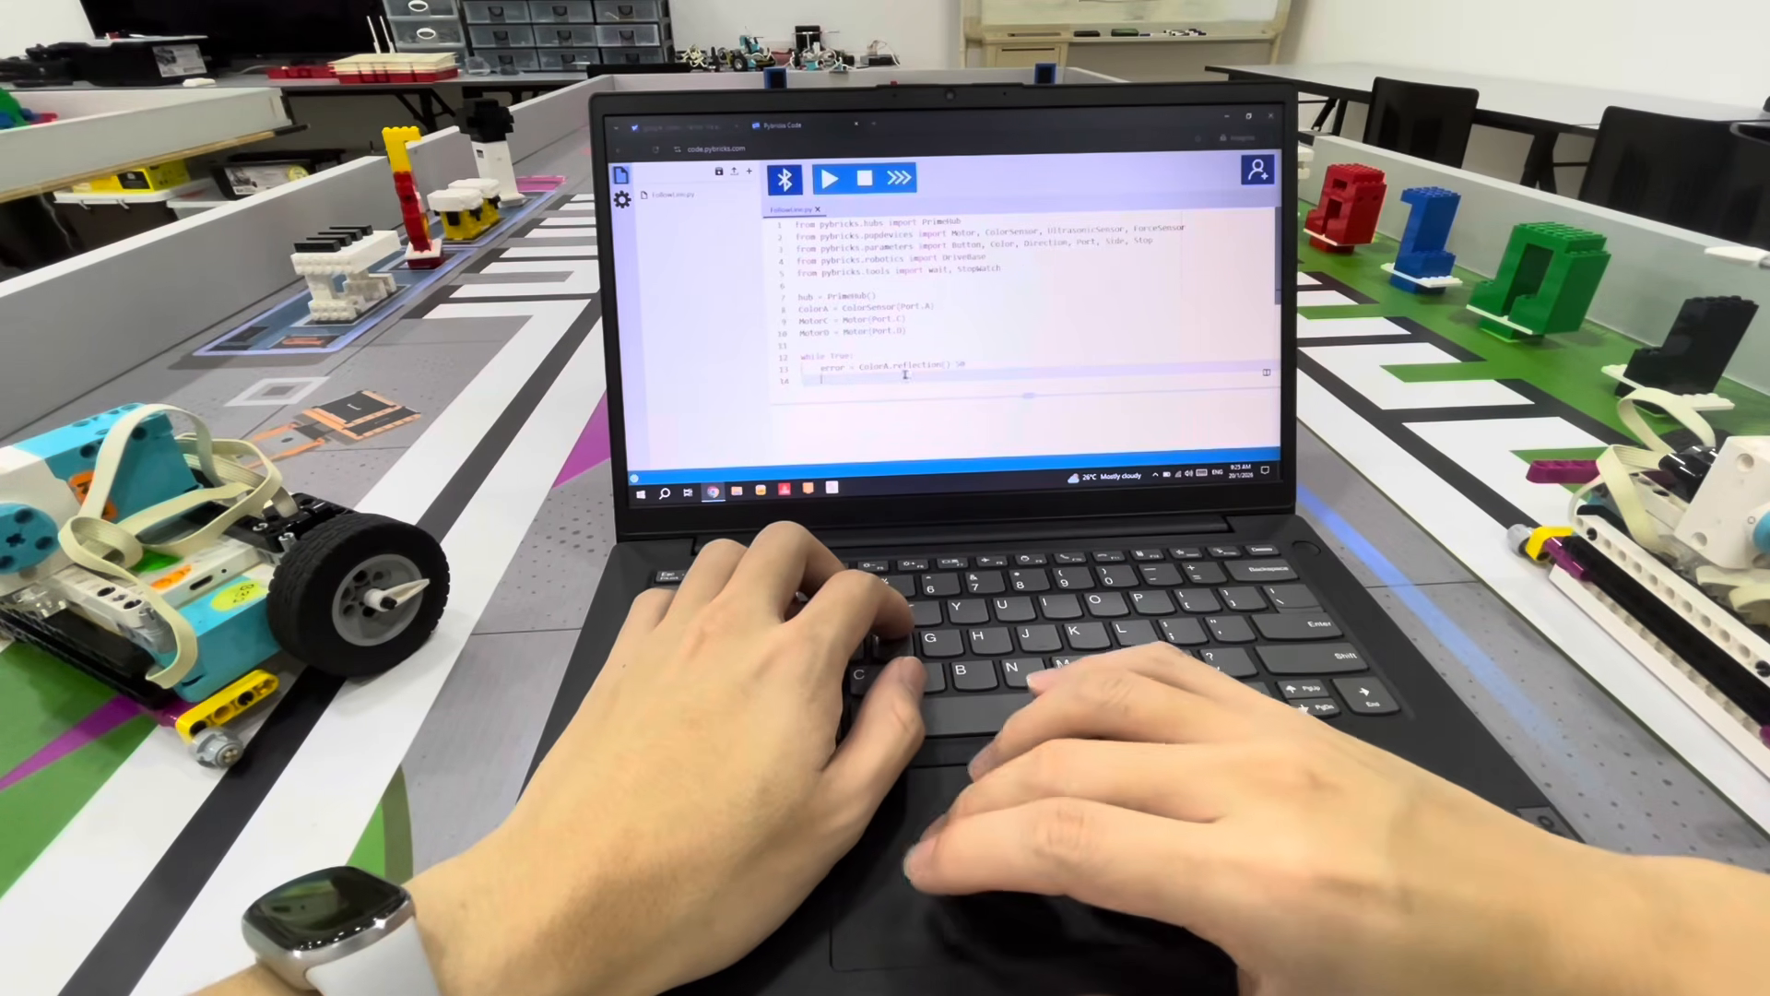
Add speed = 50, correction = error * factor, and dc() speed±correction calls for both motors.
double_click(881, 365)
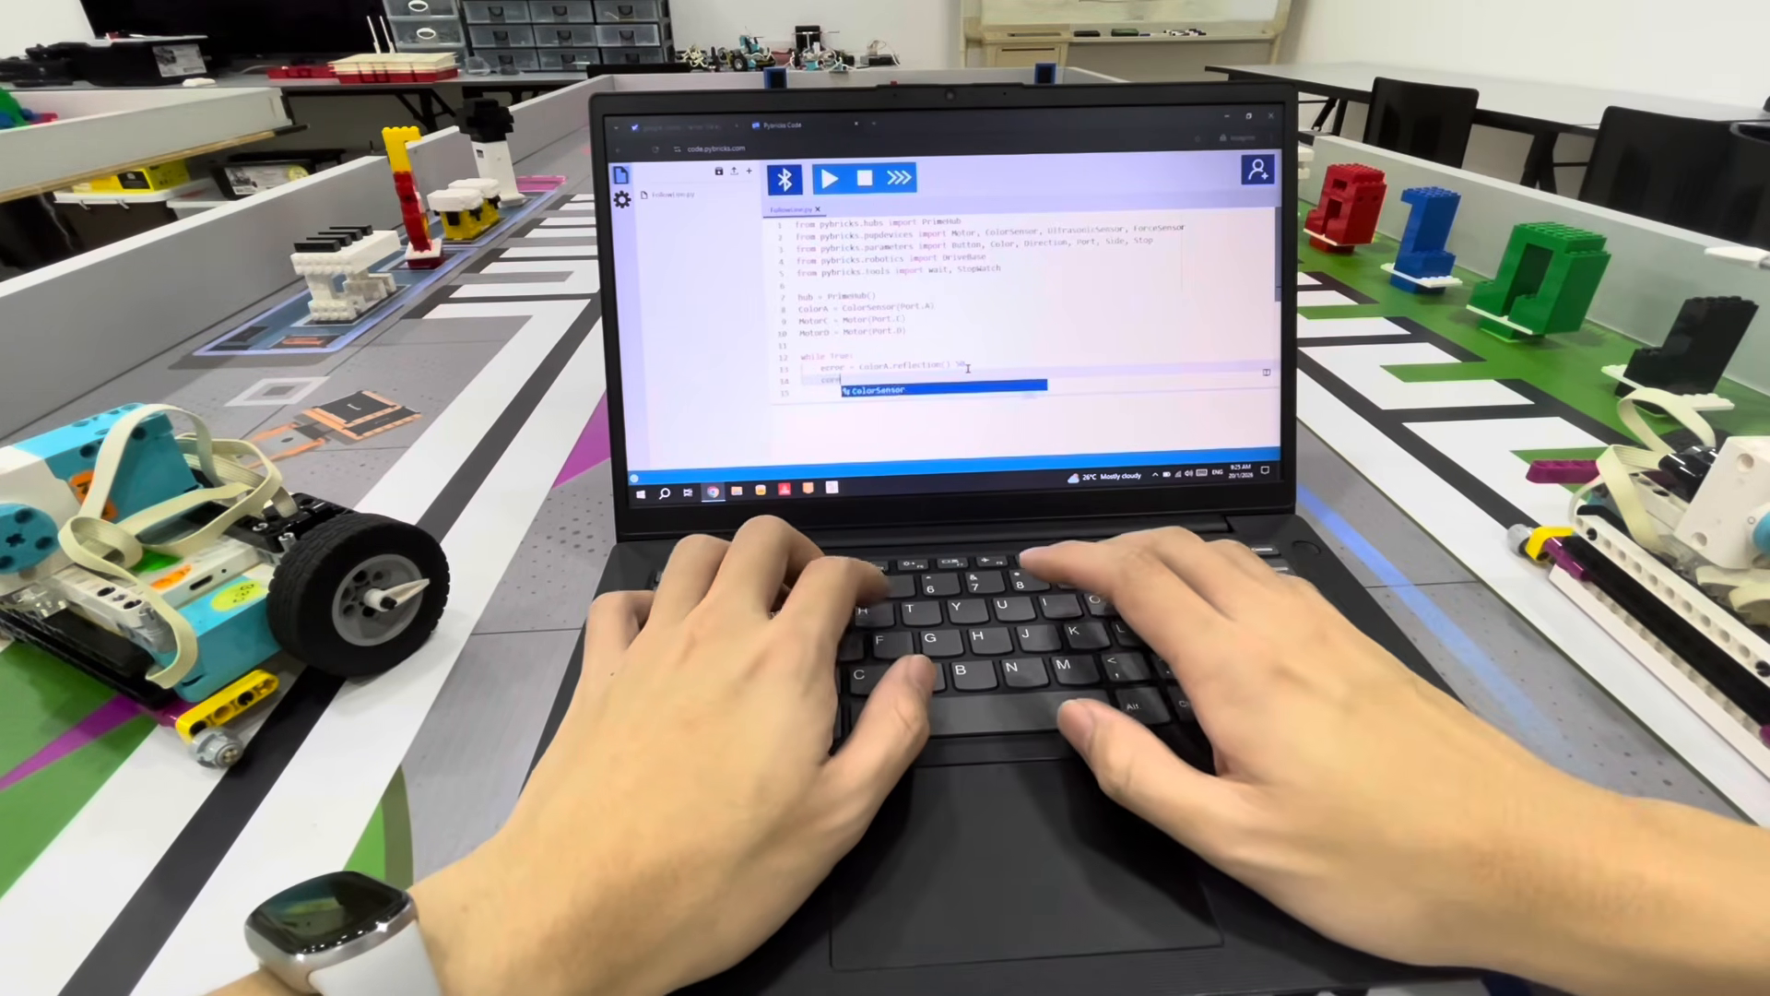
text(correction = error * 0.3)
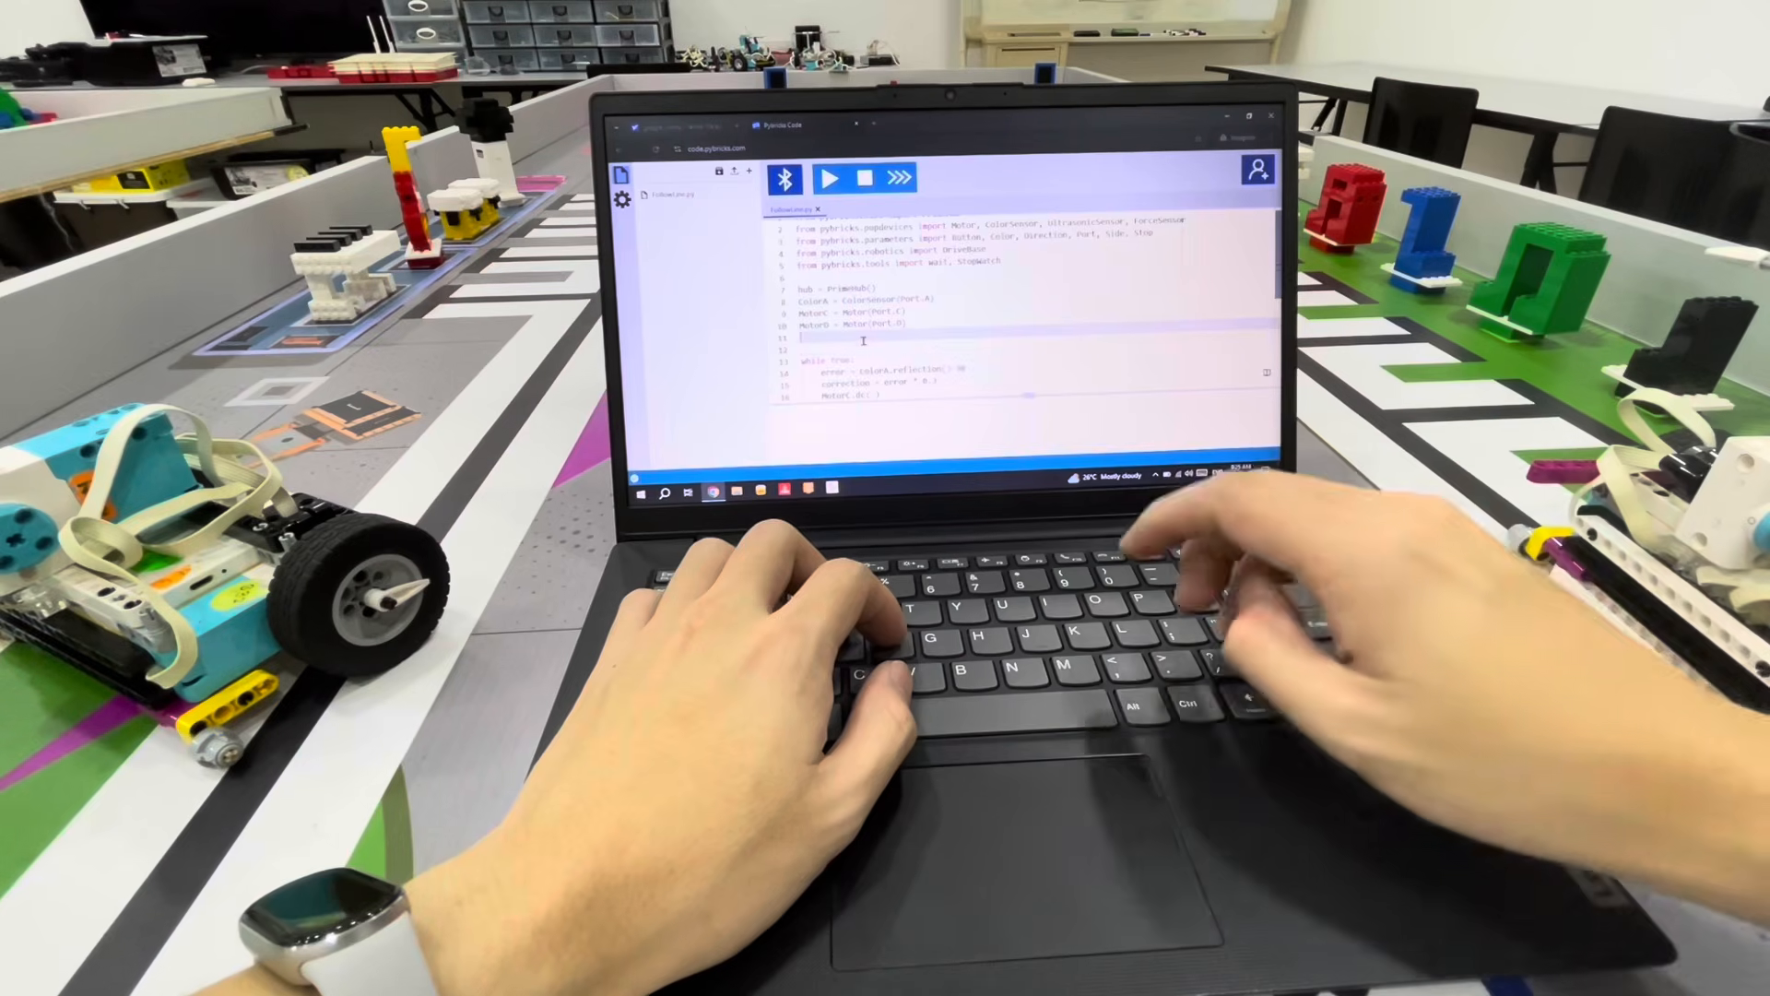
text(speed = 50)
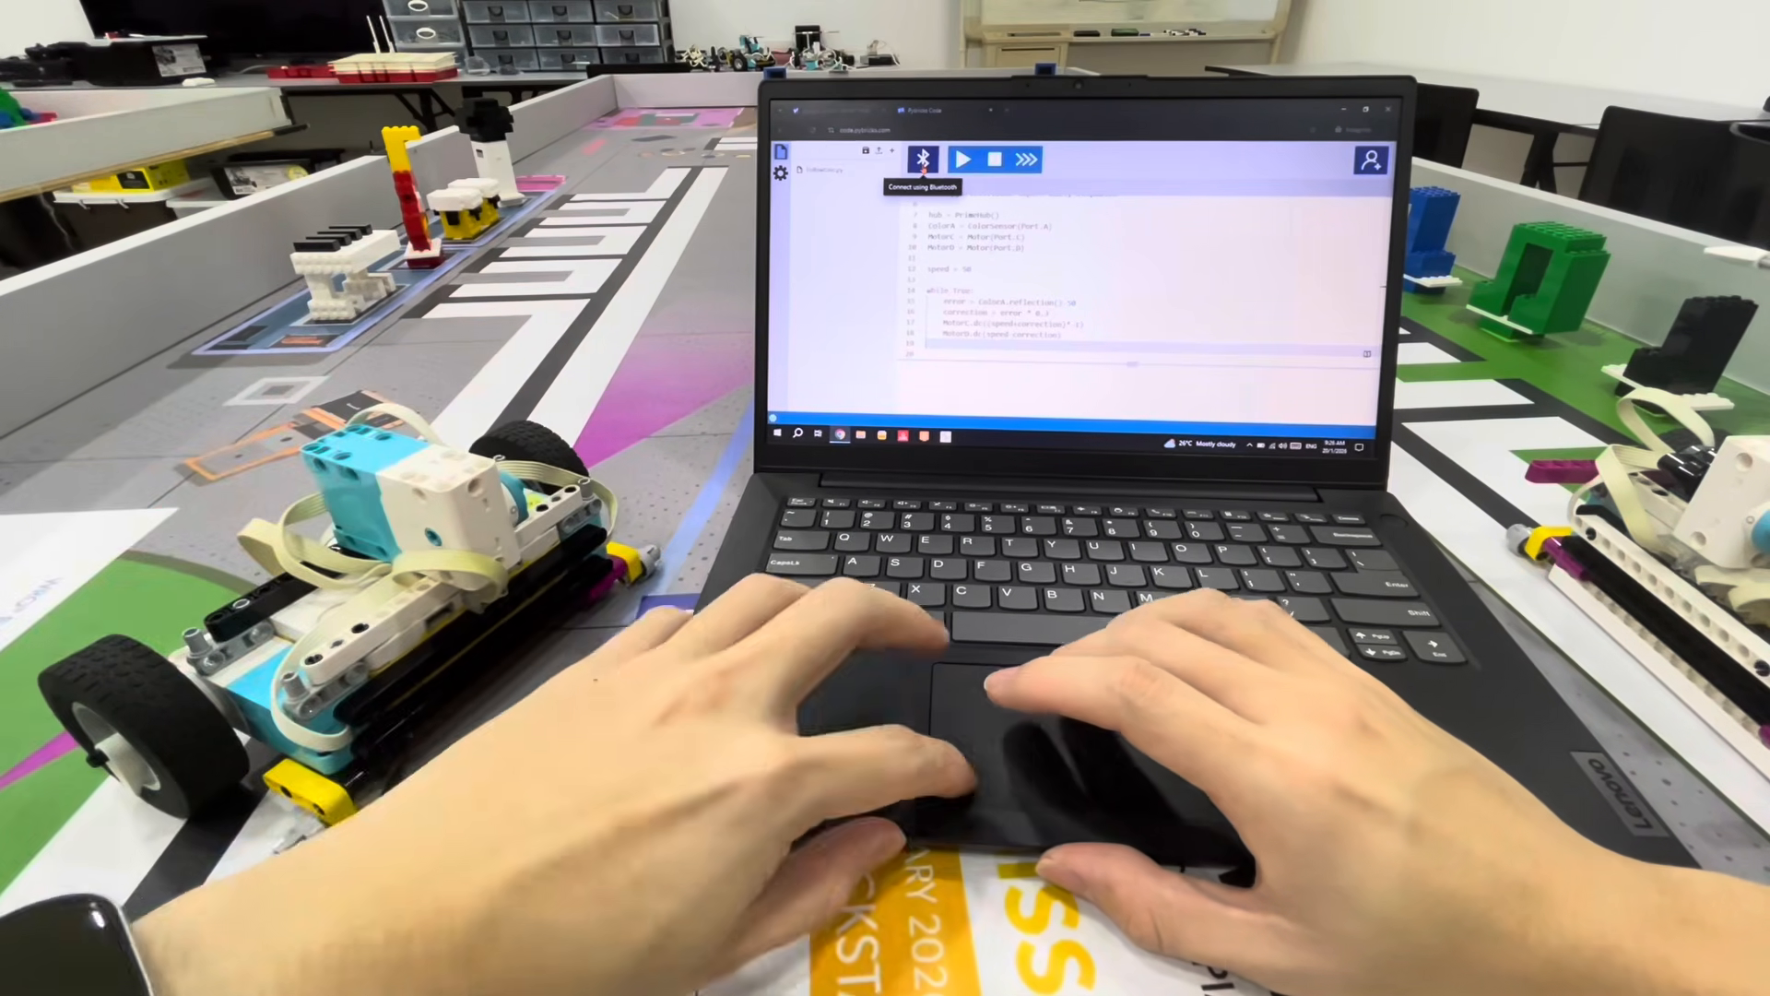
Pair Pybricks Code with the SPIKE Prime hub via Bluetooth.
click(922, 160)
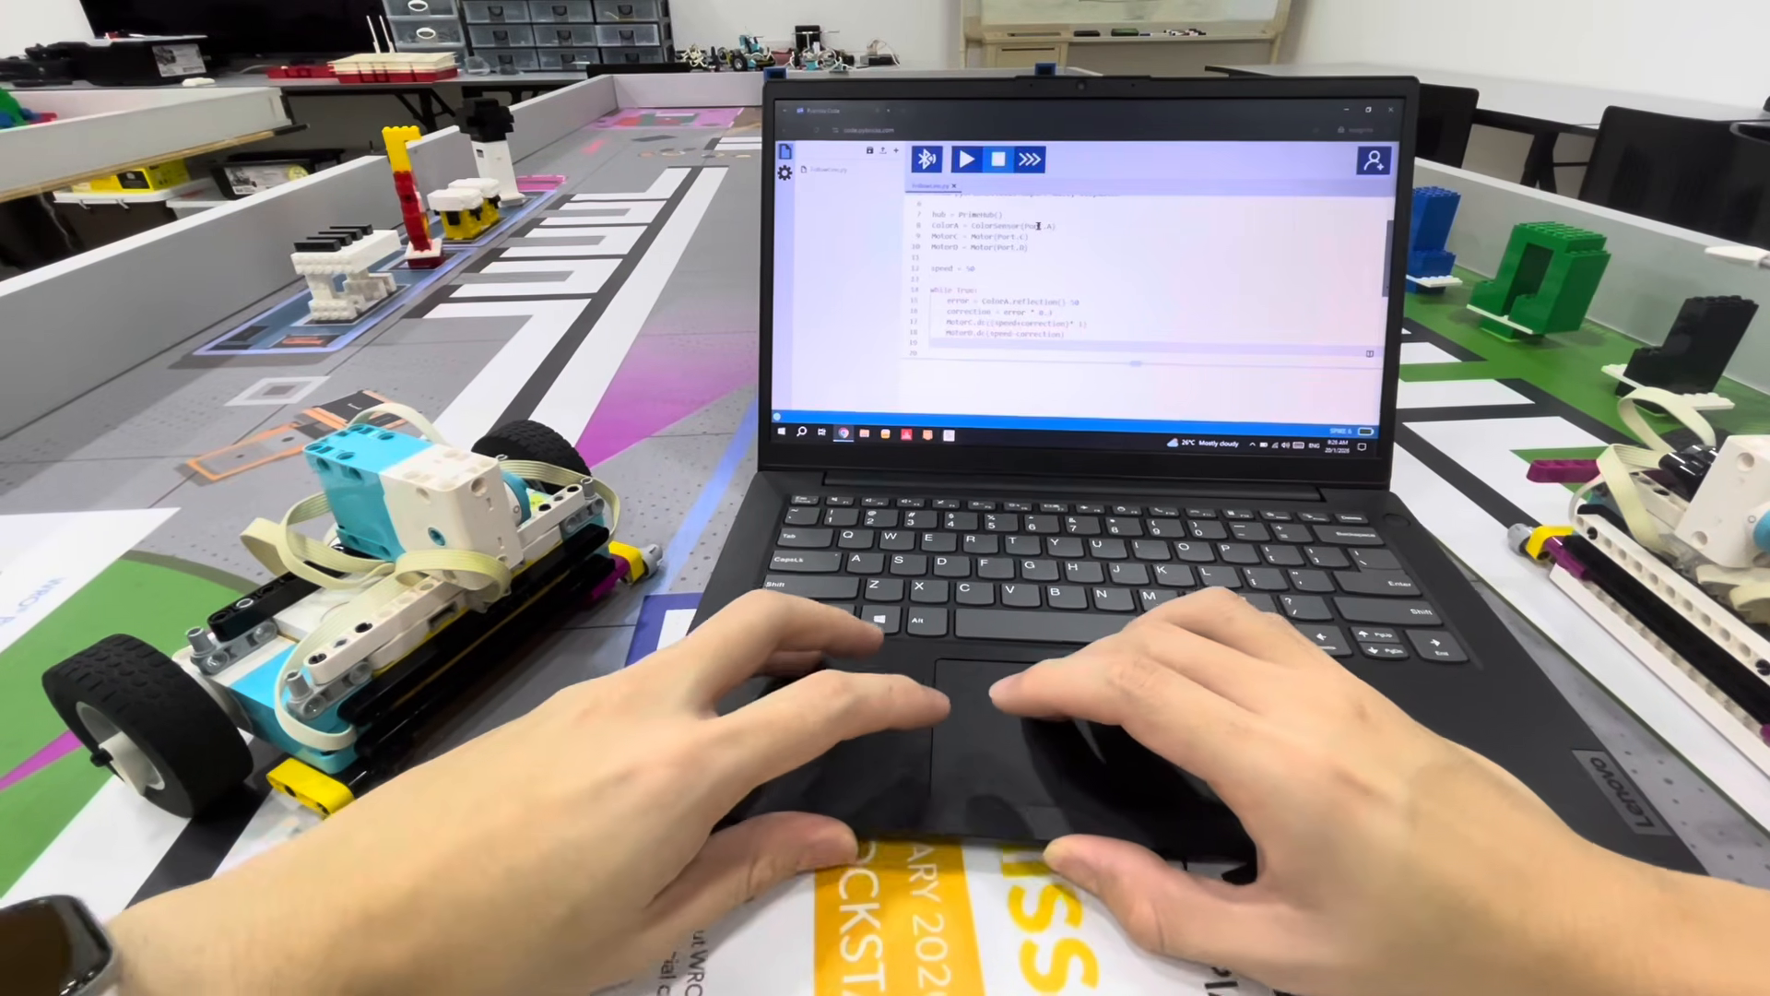
click(966, 157)
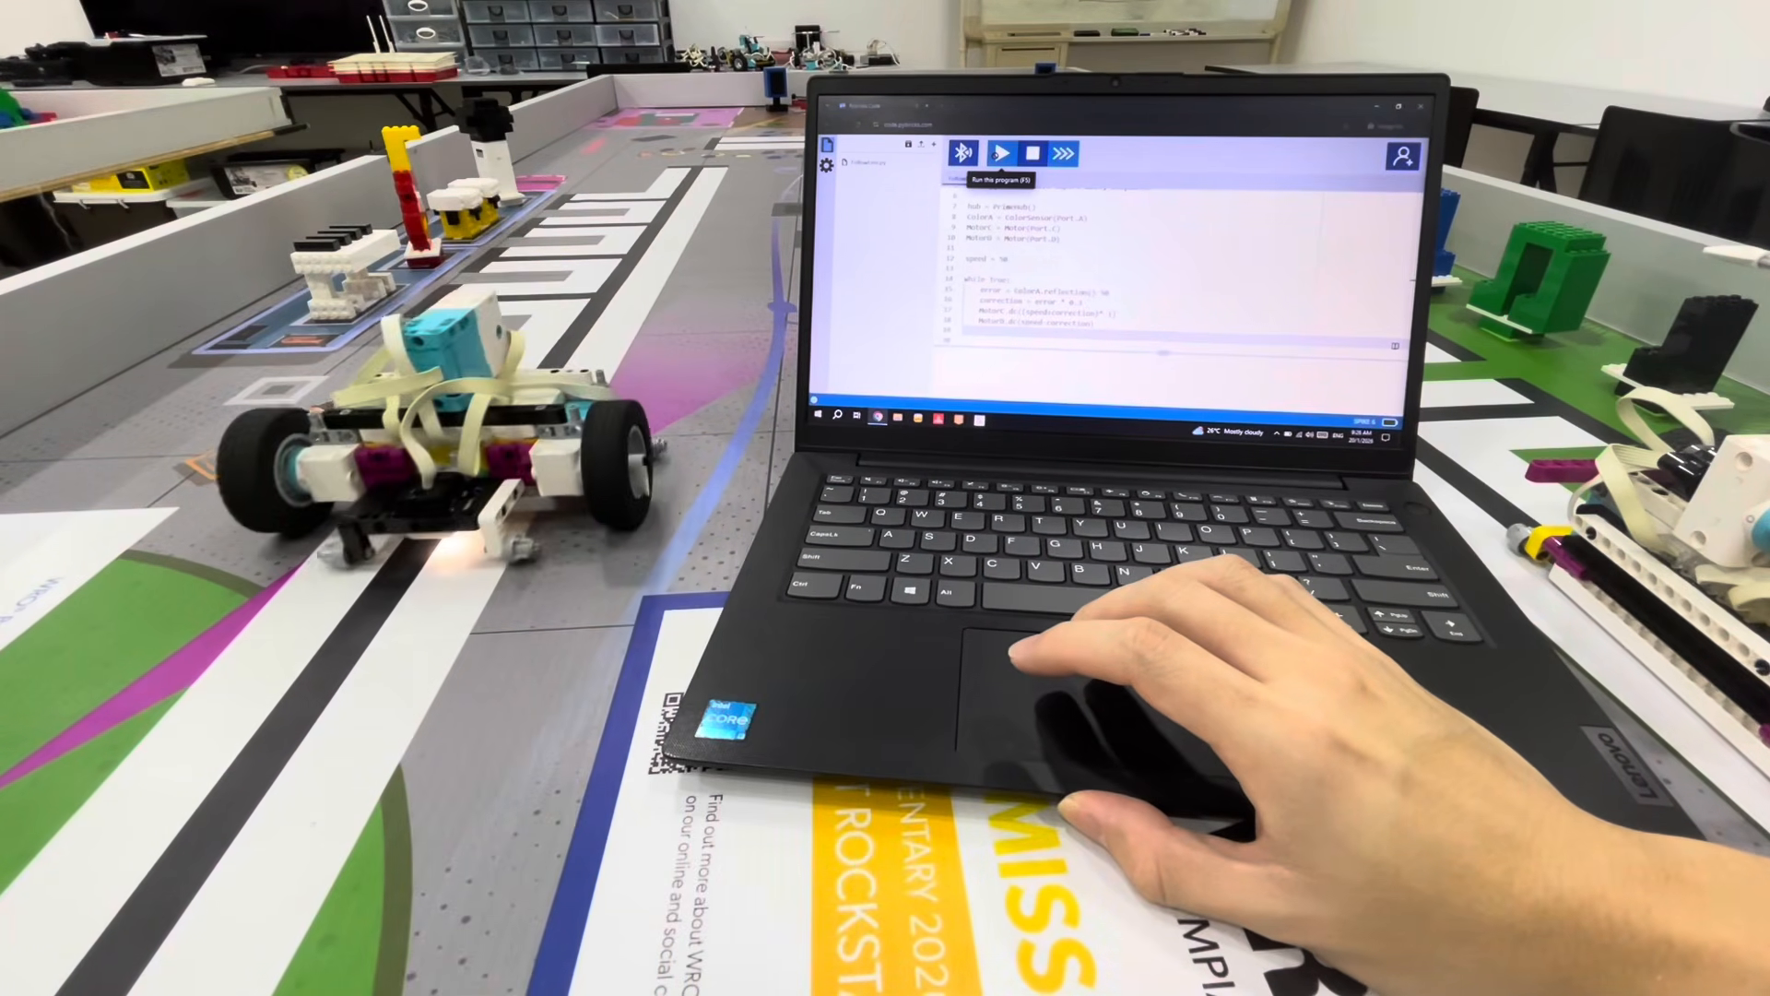
Download and run the line-follower on the hub so the robot tracks the line.
click(1012, 152)
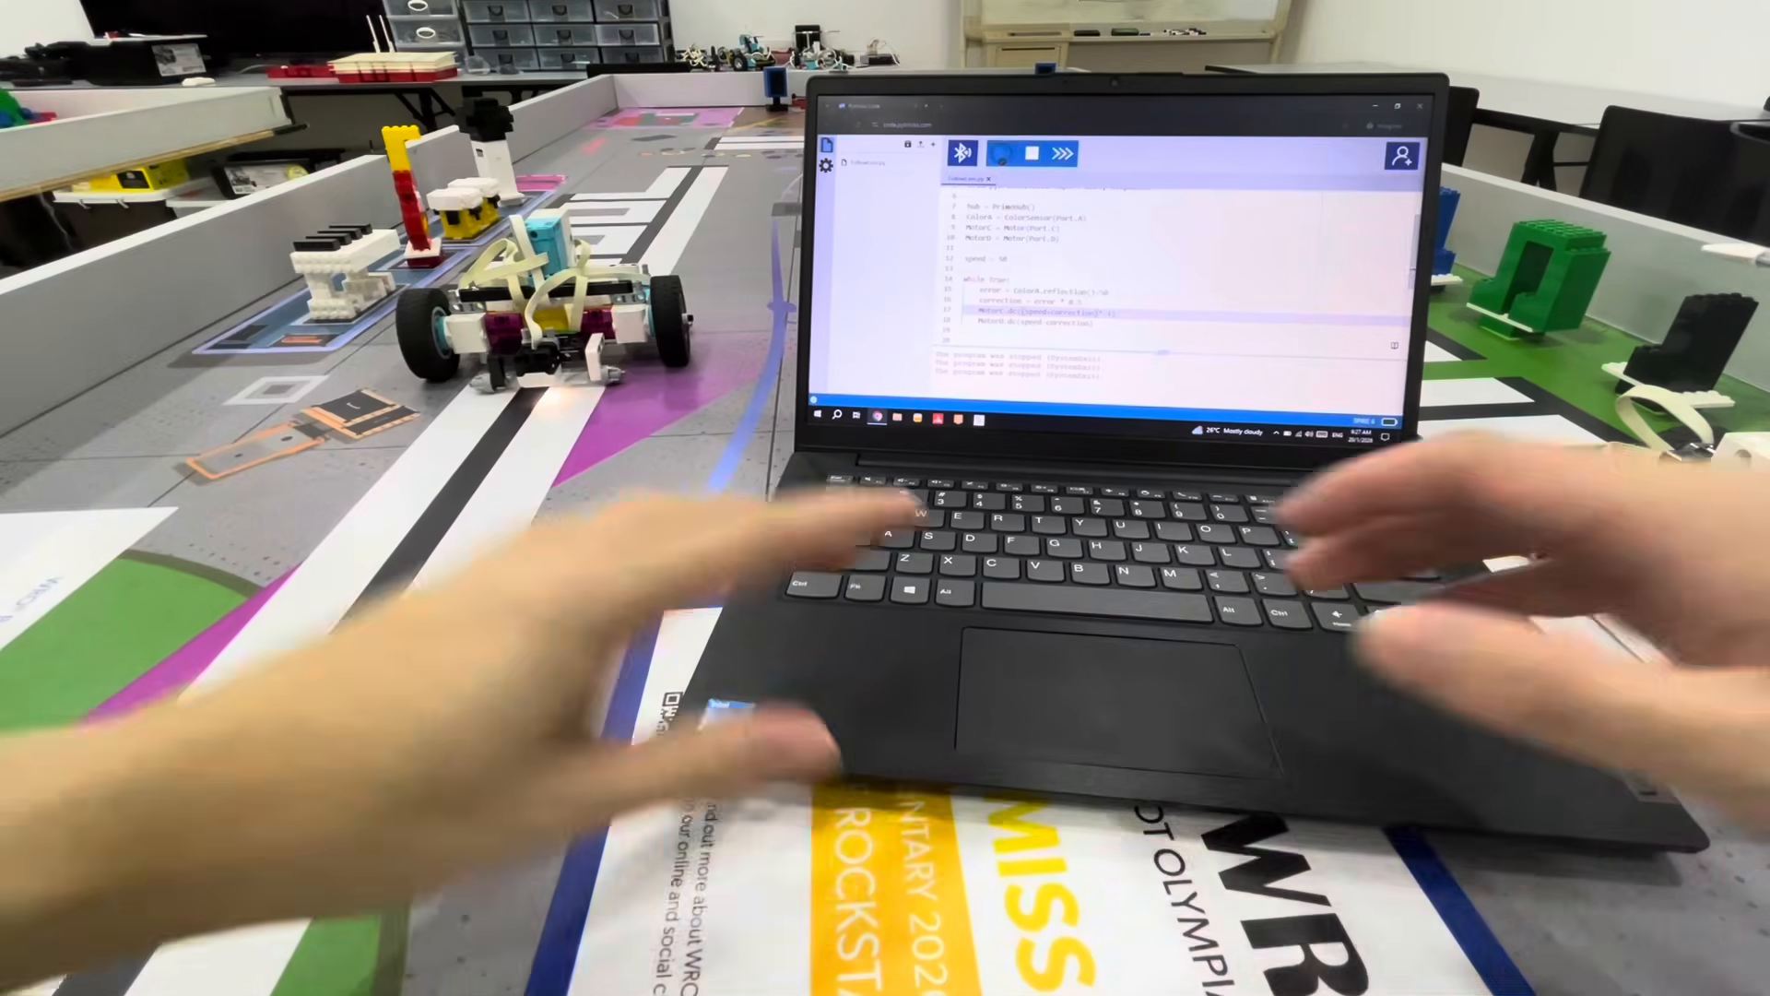